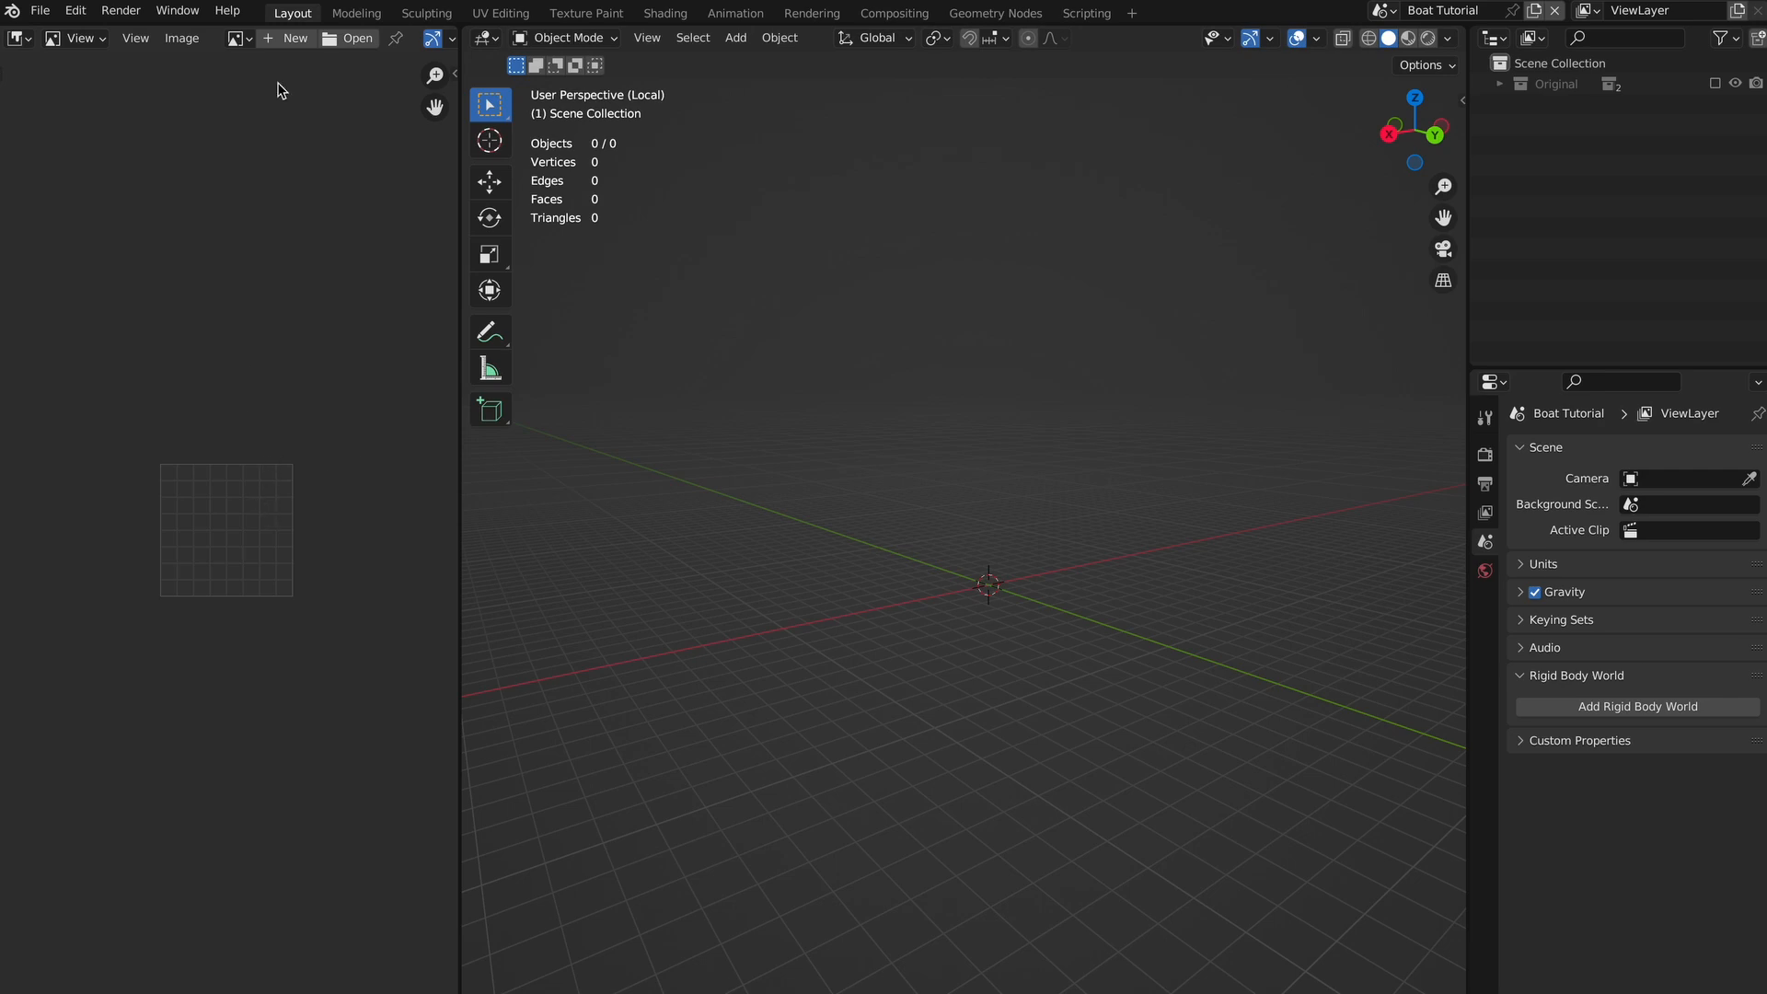
# Load the aircraft carrier side photo and top-view screenshot as reference images.
pyautogui.click(357, 37)
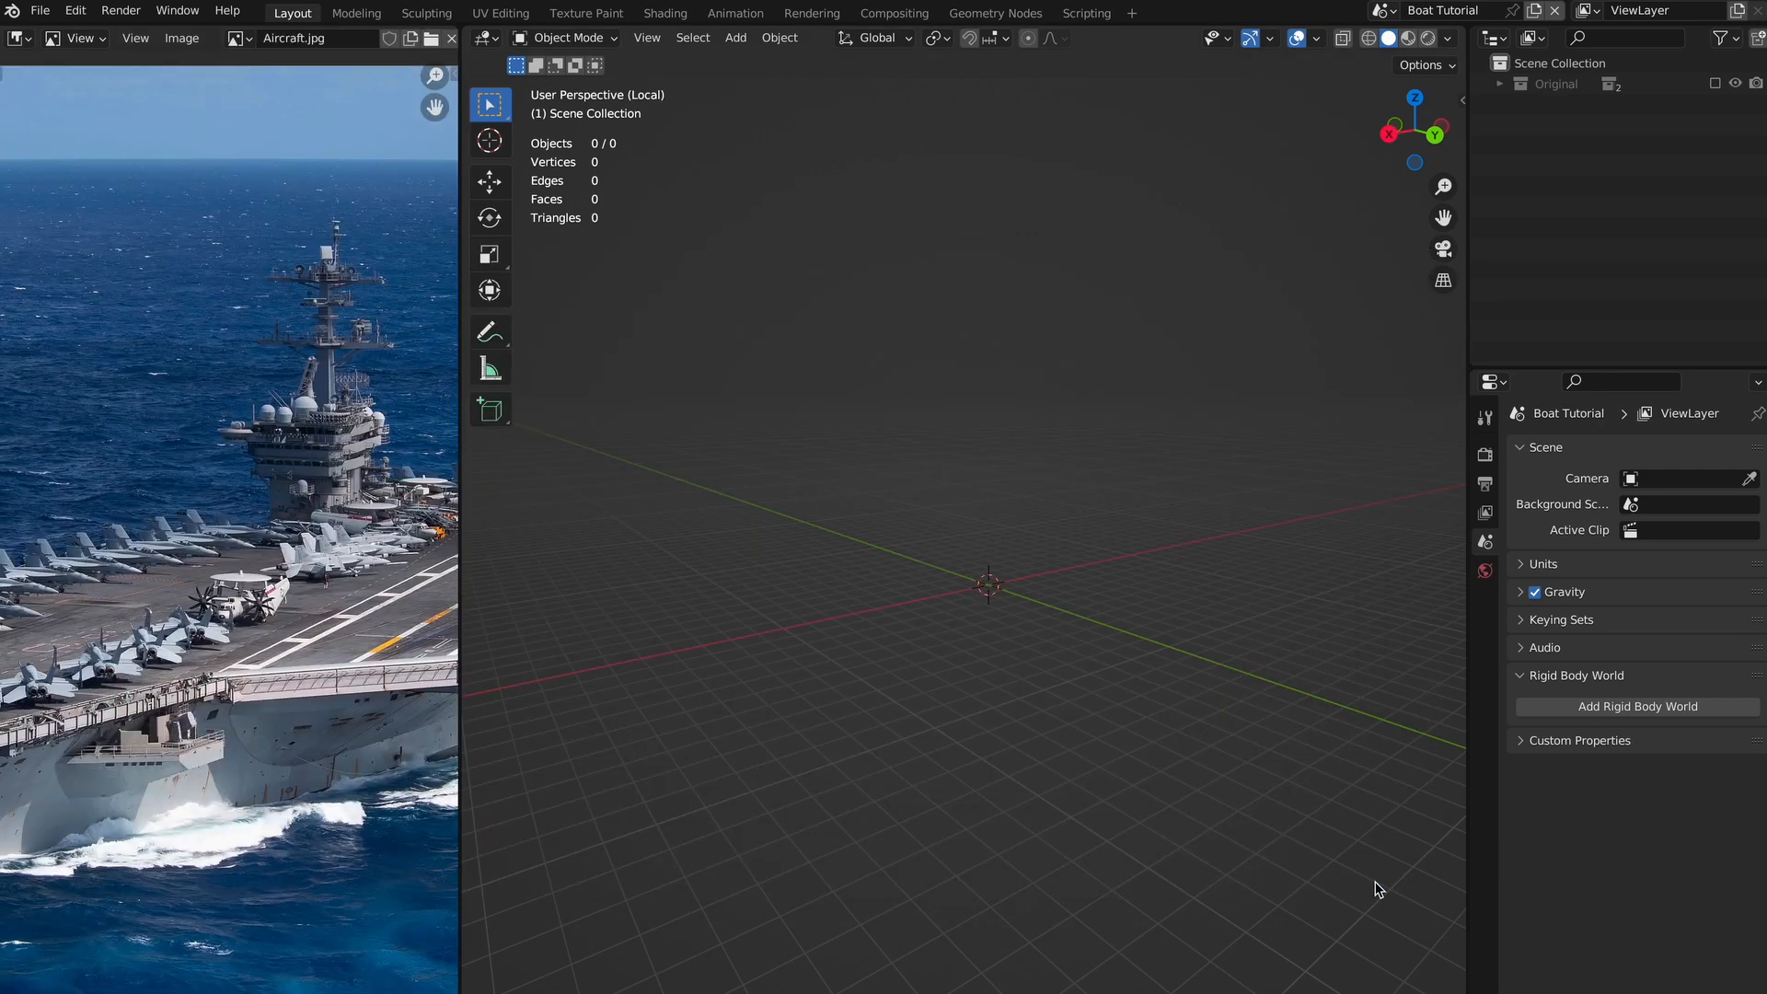
pyautogui.click(734, 37)
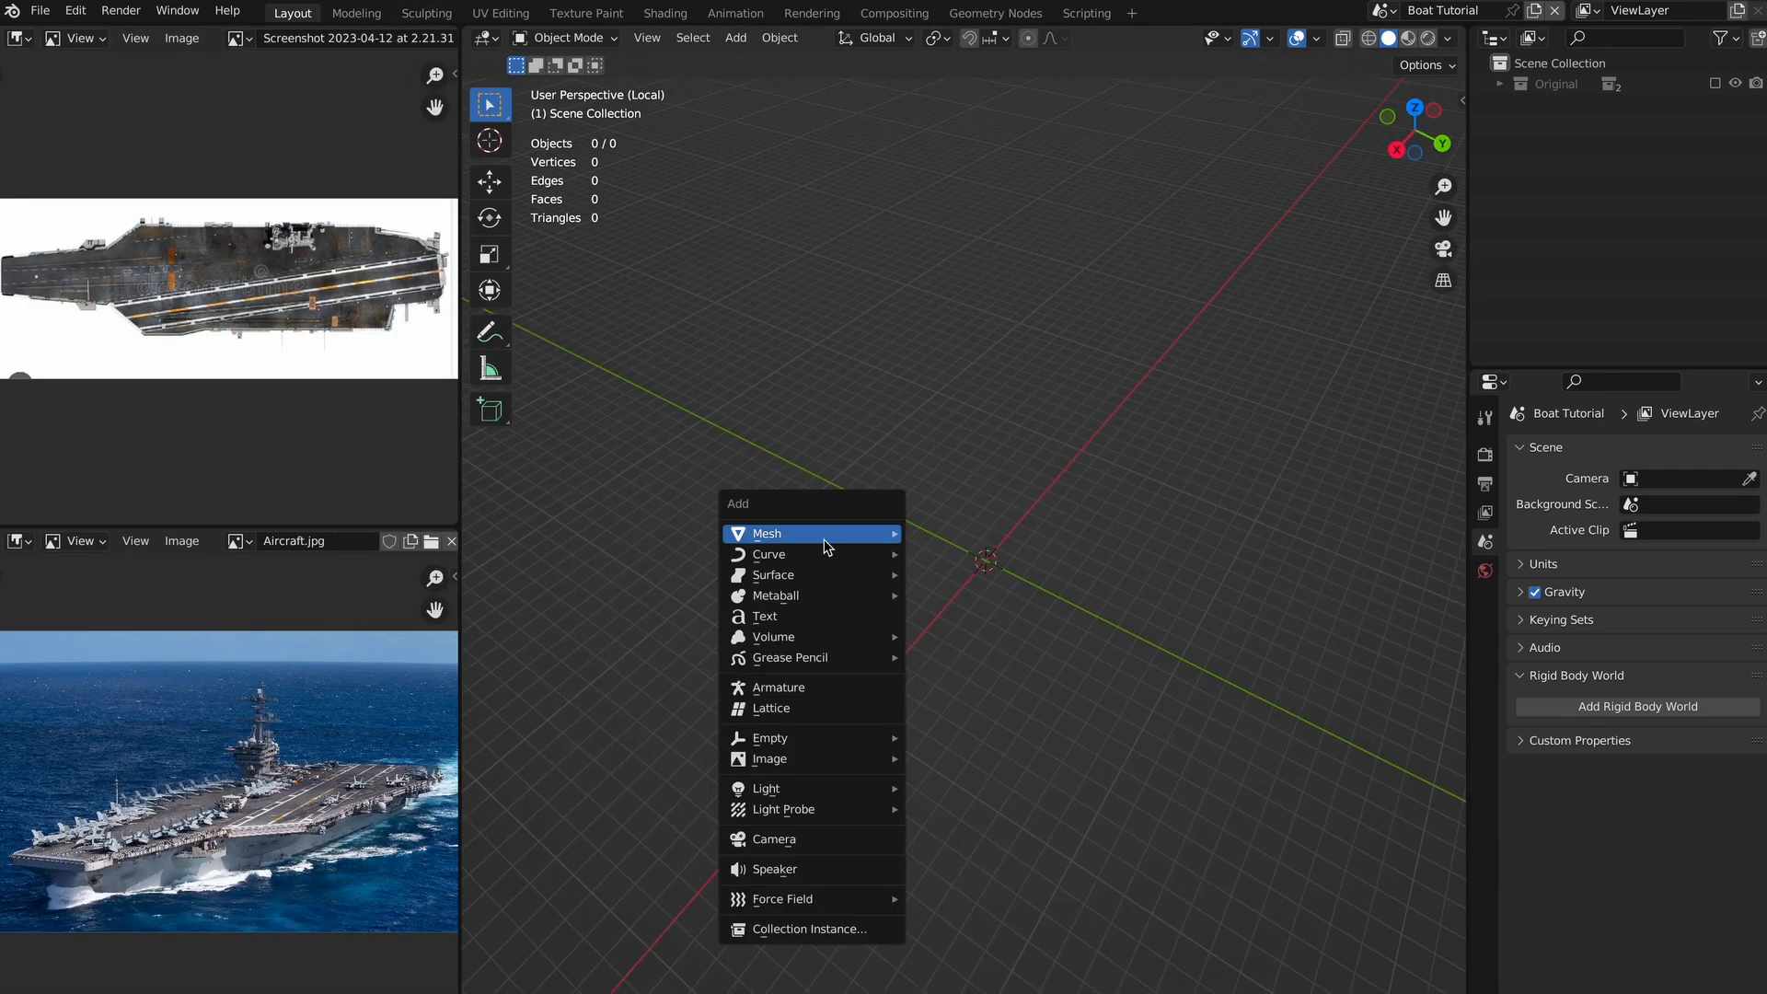
# Add a plane and reshape its vertices to match the top-view deck outline.
pyautogui.click(766, 533)
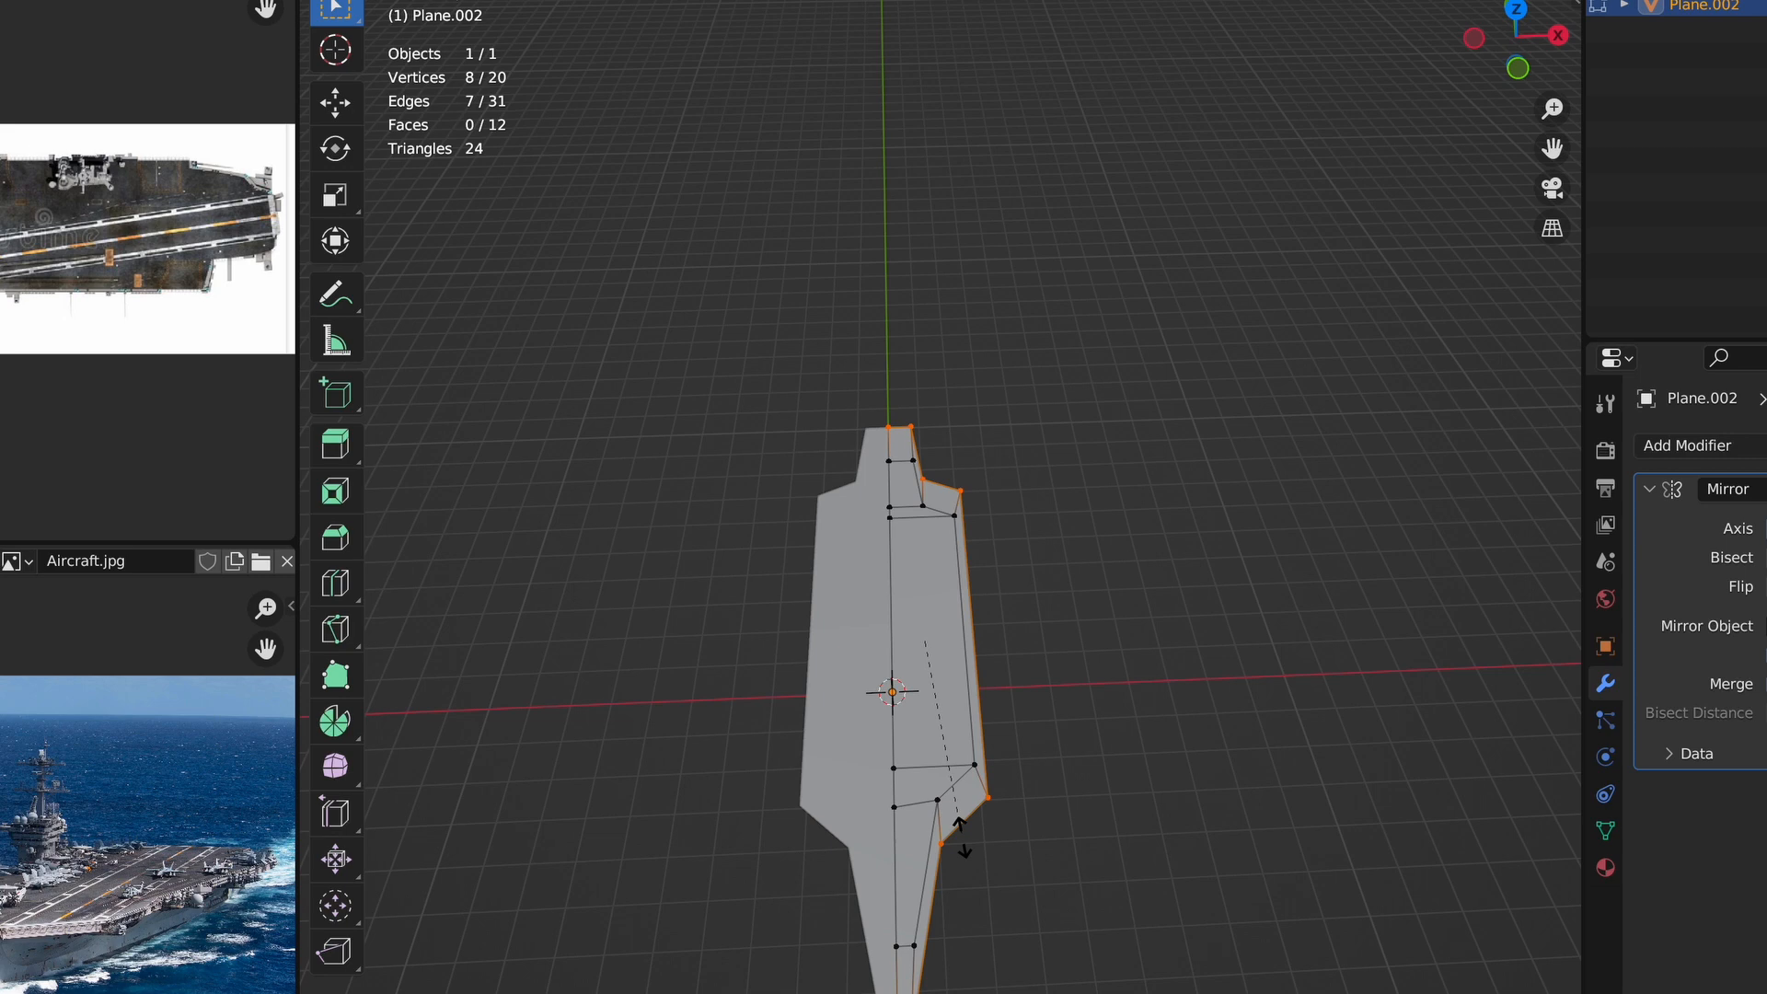
pyautogui.moveTo(963, 829); pyautogui.dragTo(963, 812)
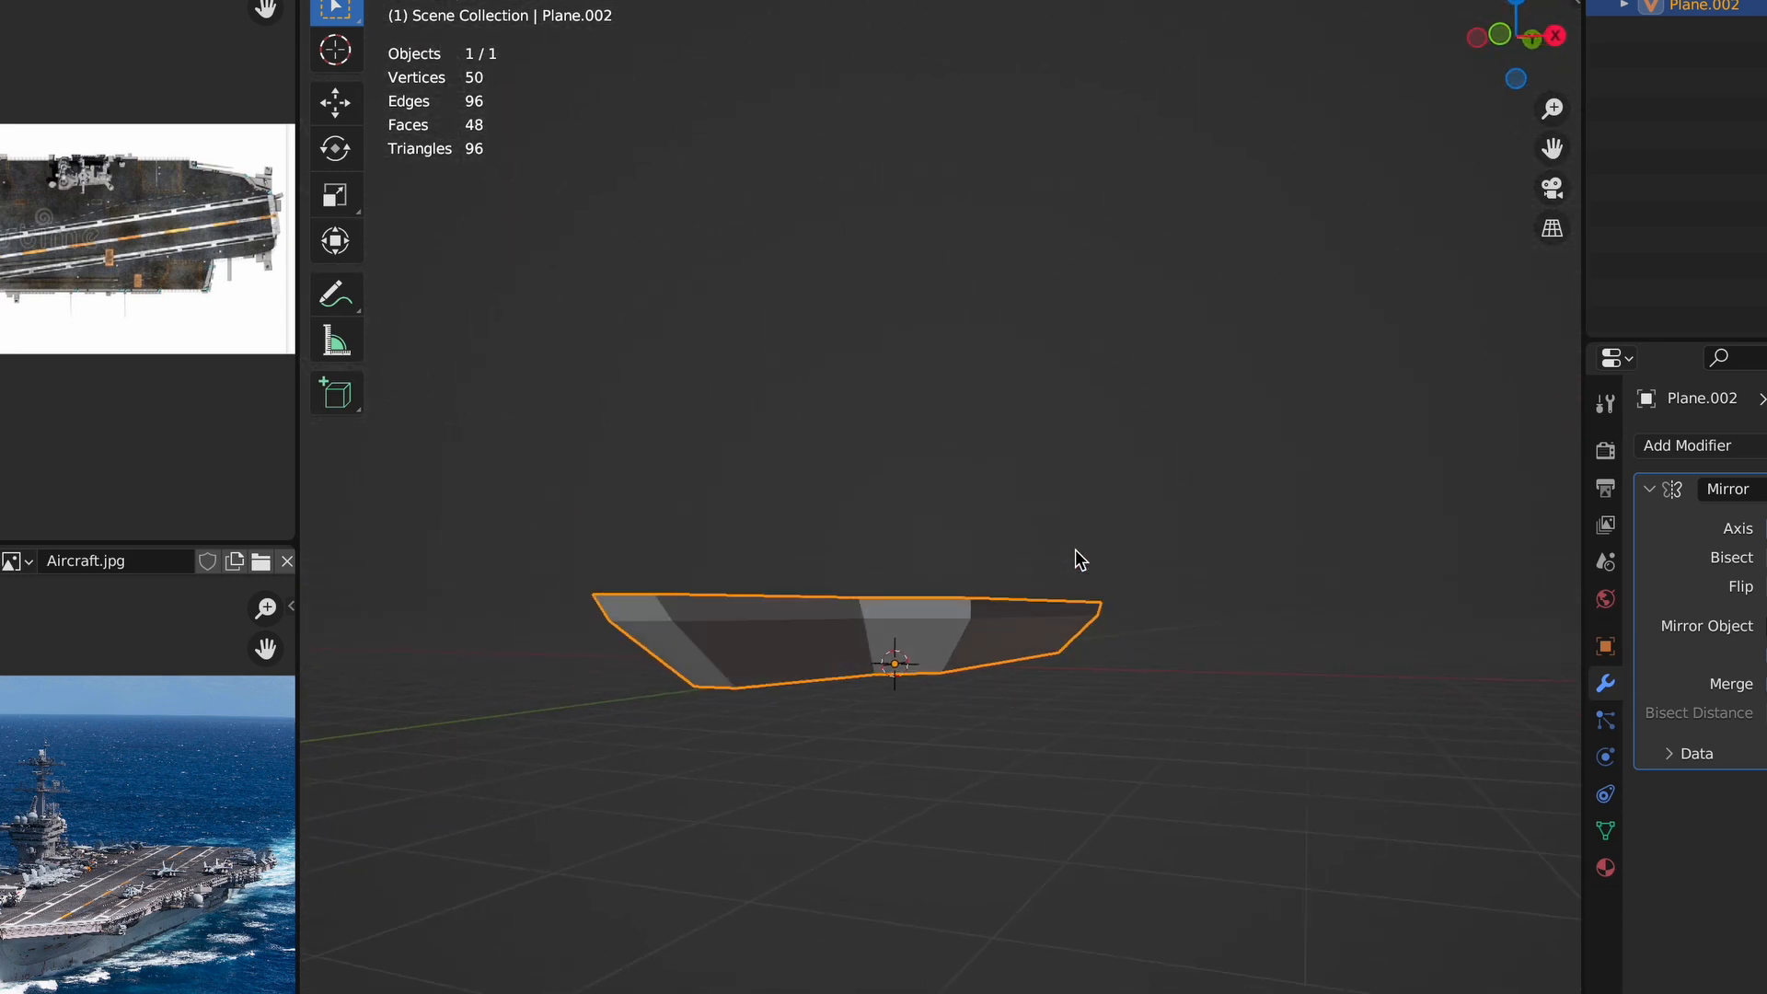
# Enter Edit Mode on the Cube to shape box cutters along the deck.
pyautogui.press('Tab')
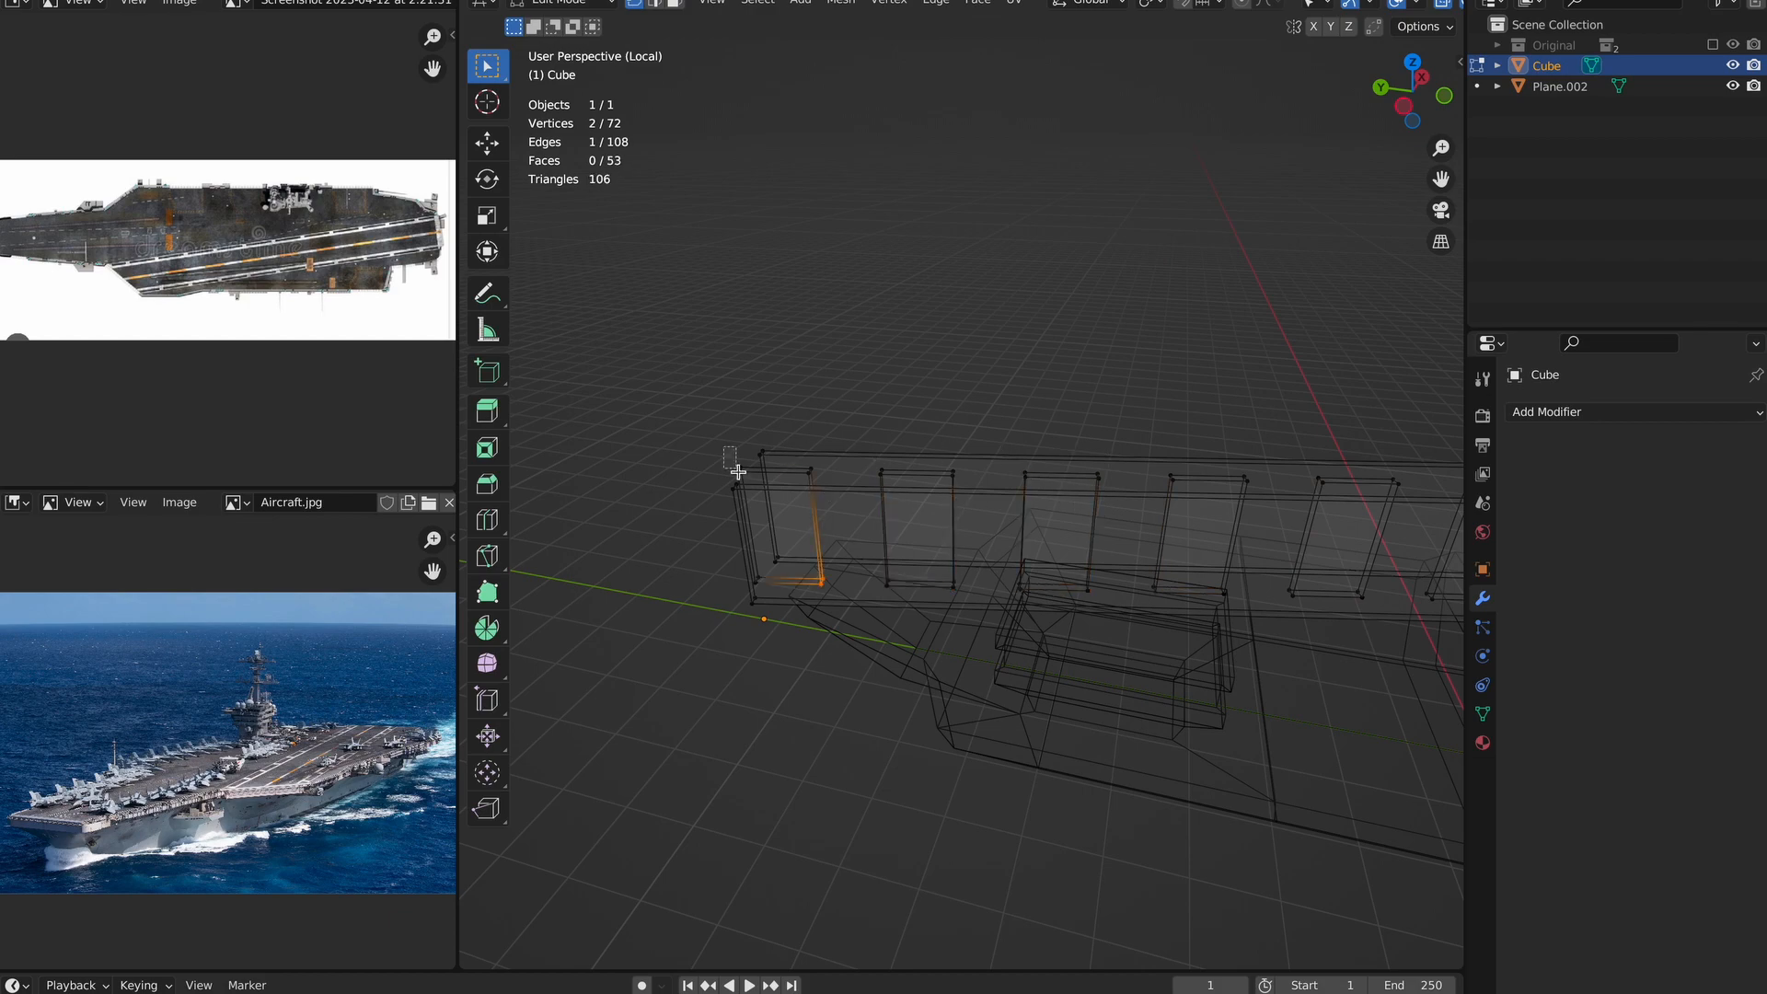
# Give Plane.002 a Boolean Difference modifier using the Cube as cutter.
pyautogui.click(1548, 411)
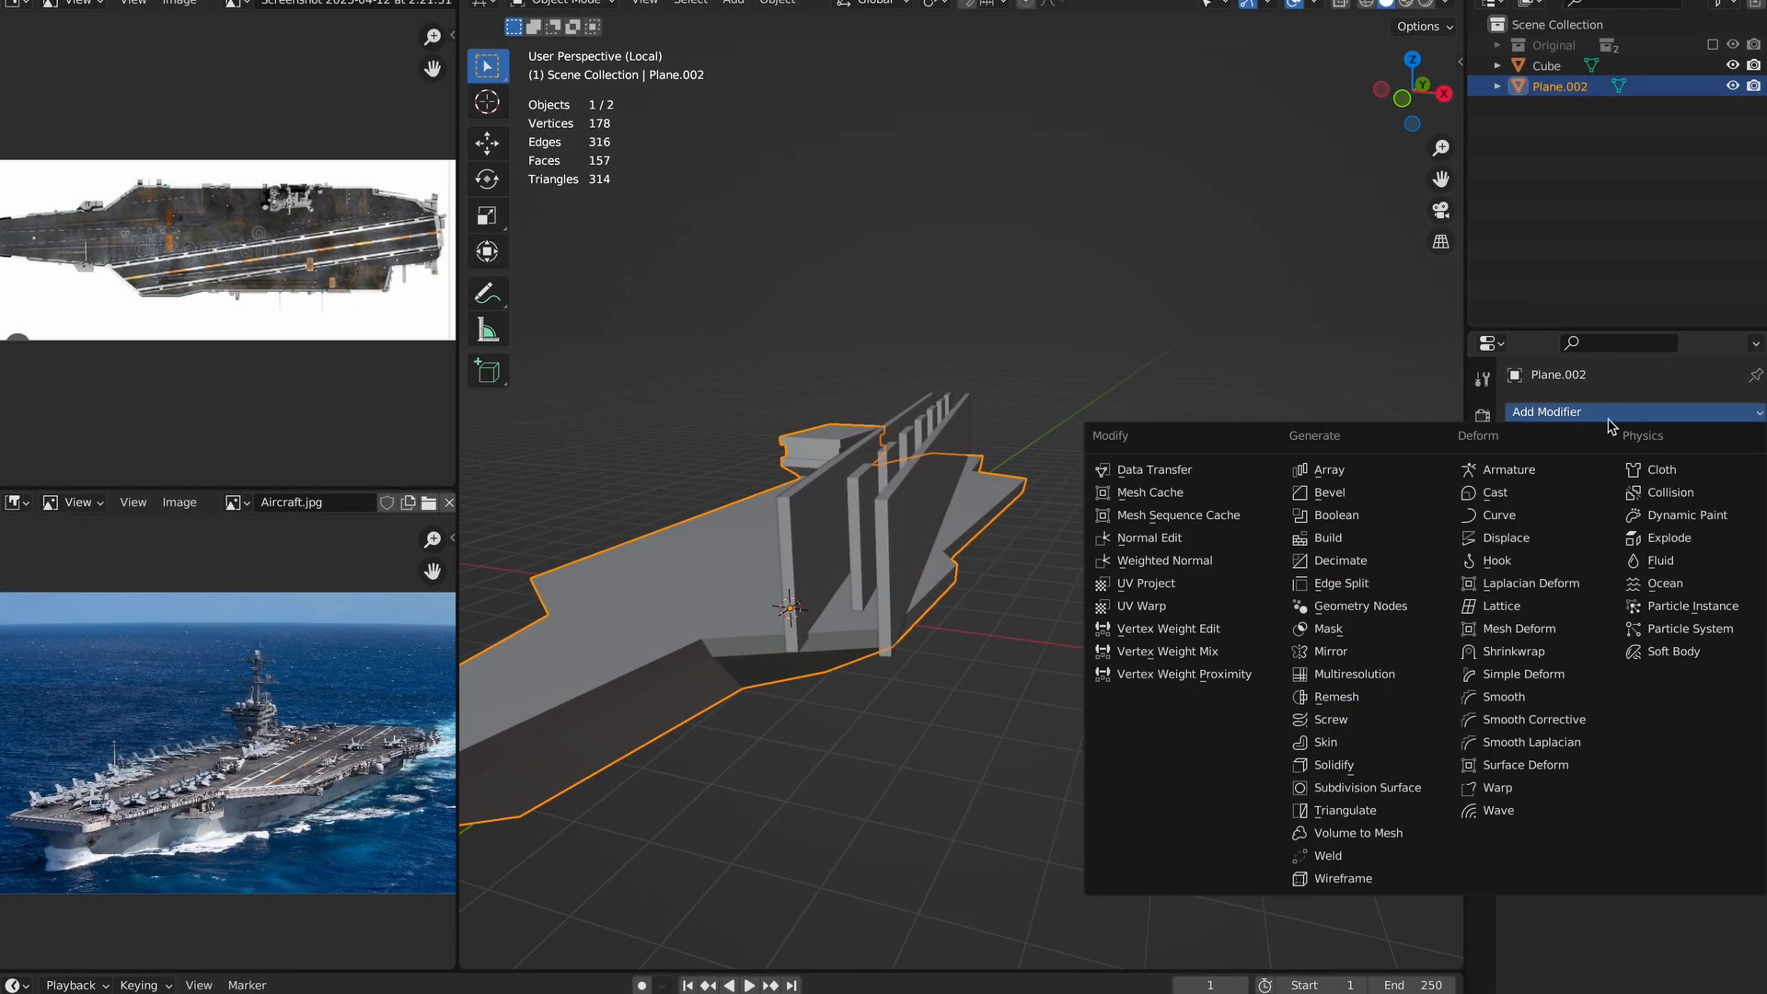
pyautogui.click(1334, 515)
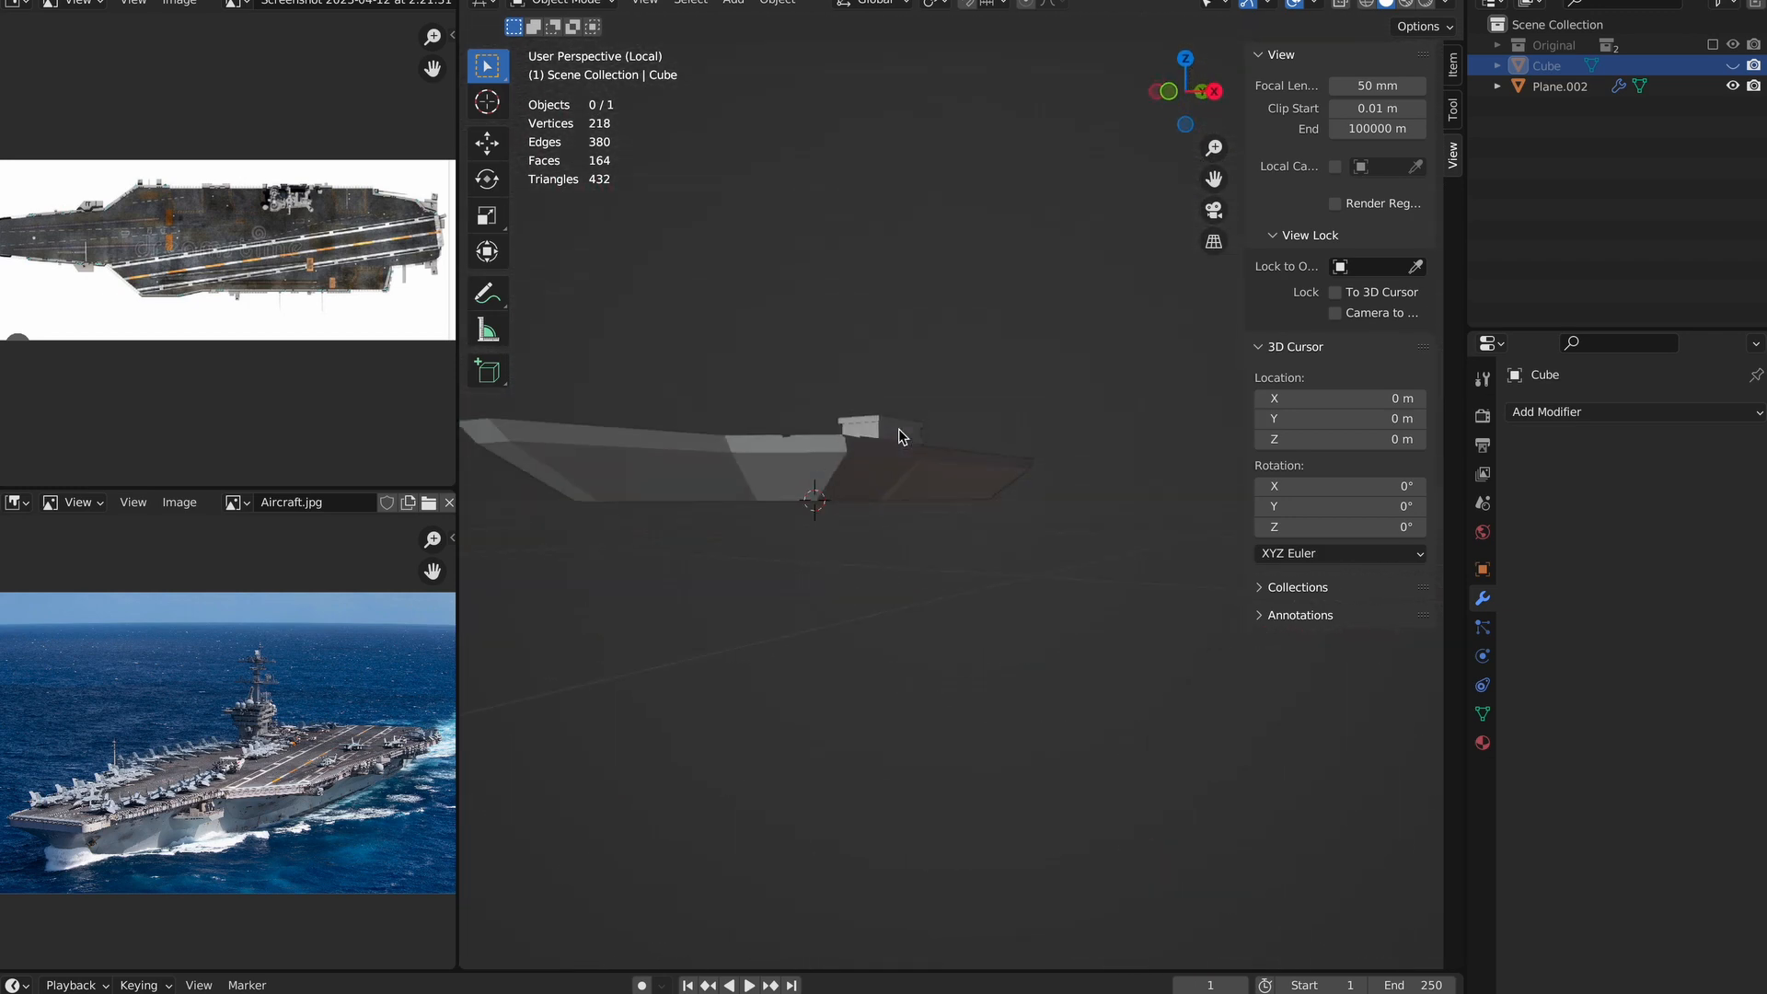
# Move the small deck planes into a new collection named 'Extra Detail'.
pyautogui.click(734, 2)
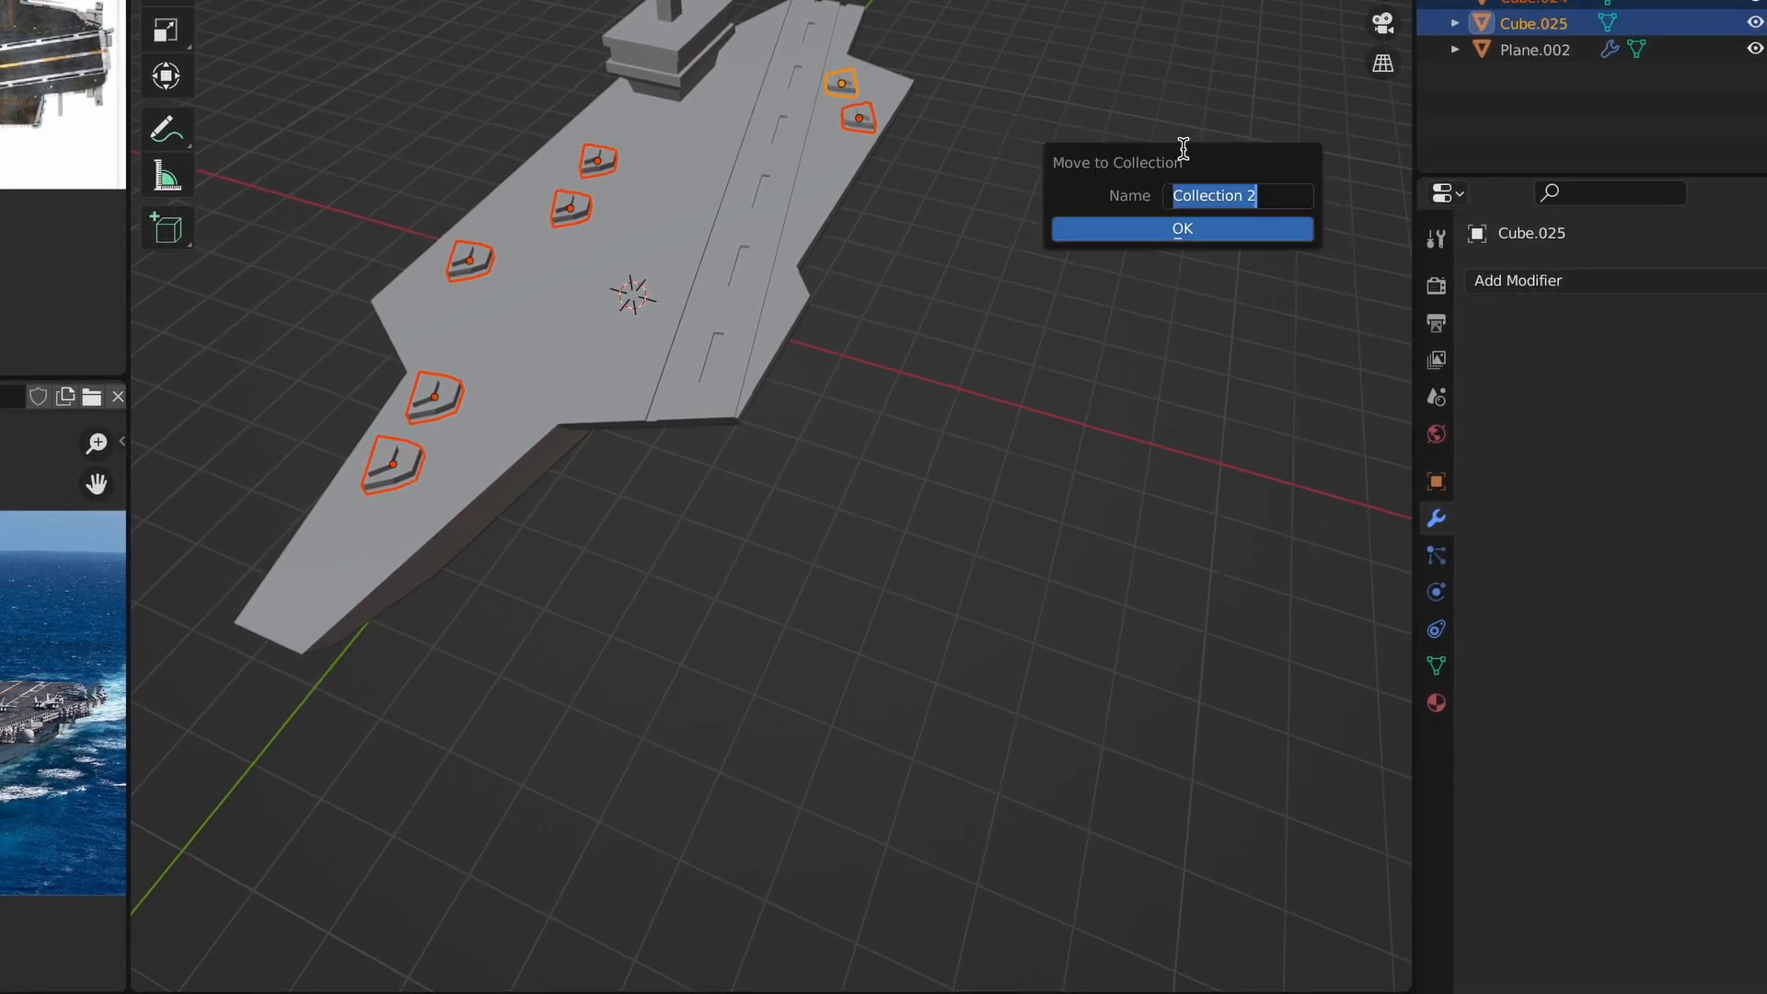
pyautogui.write('Extra')
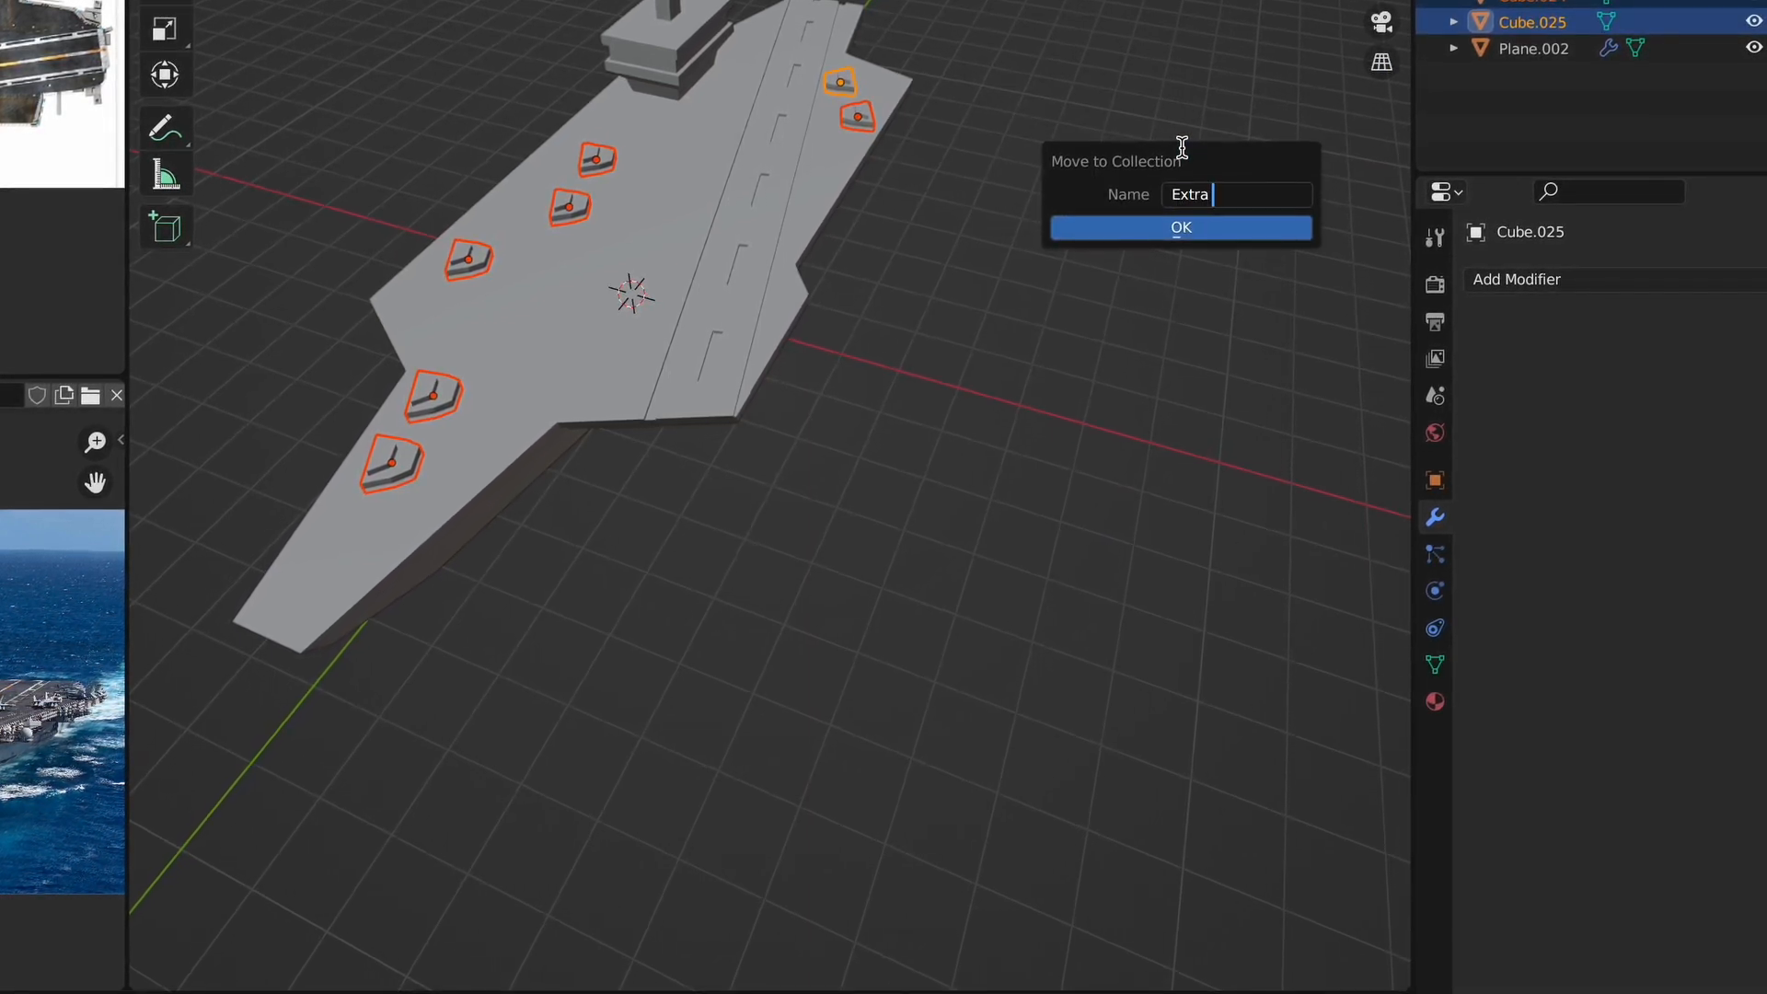
pyautogui.click(1180, 227)
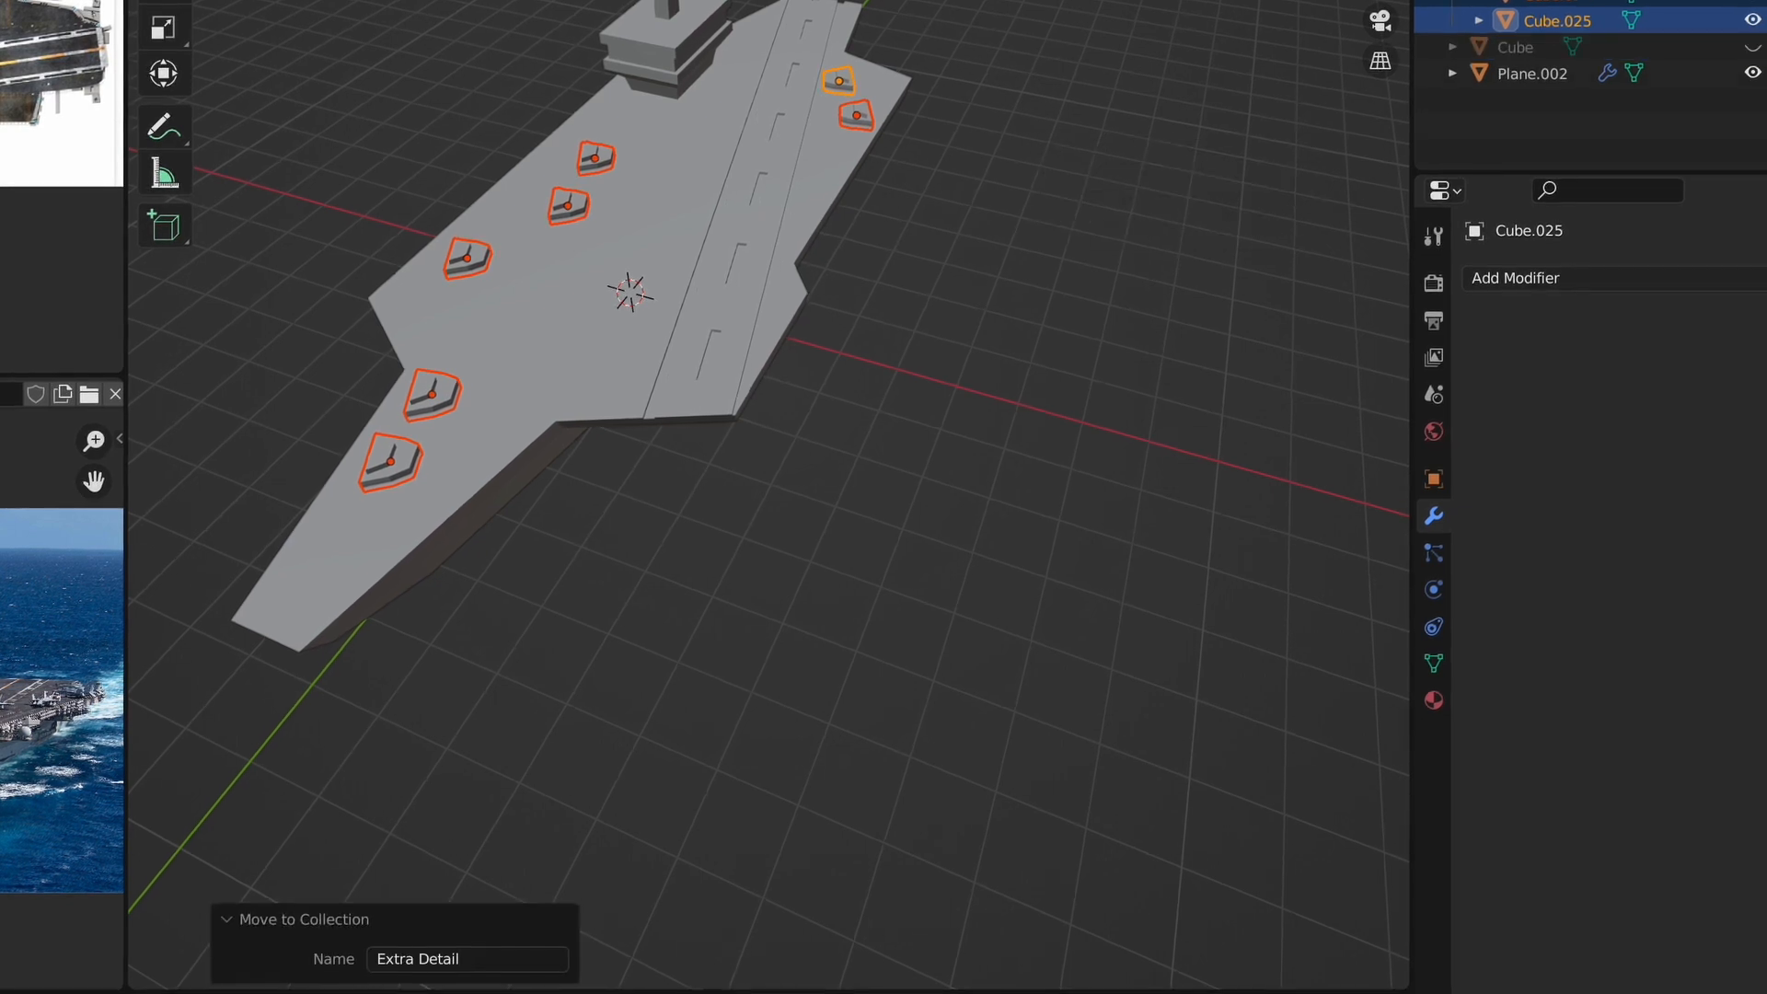
# Add a second Boolean on Plane.002 uniting the Extra Detail collection.
pyautogui.click(1516, 277)
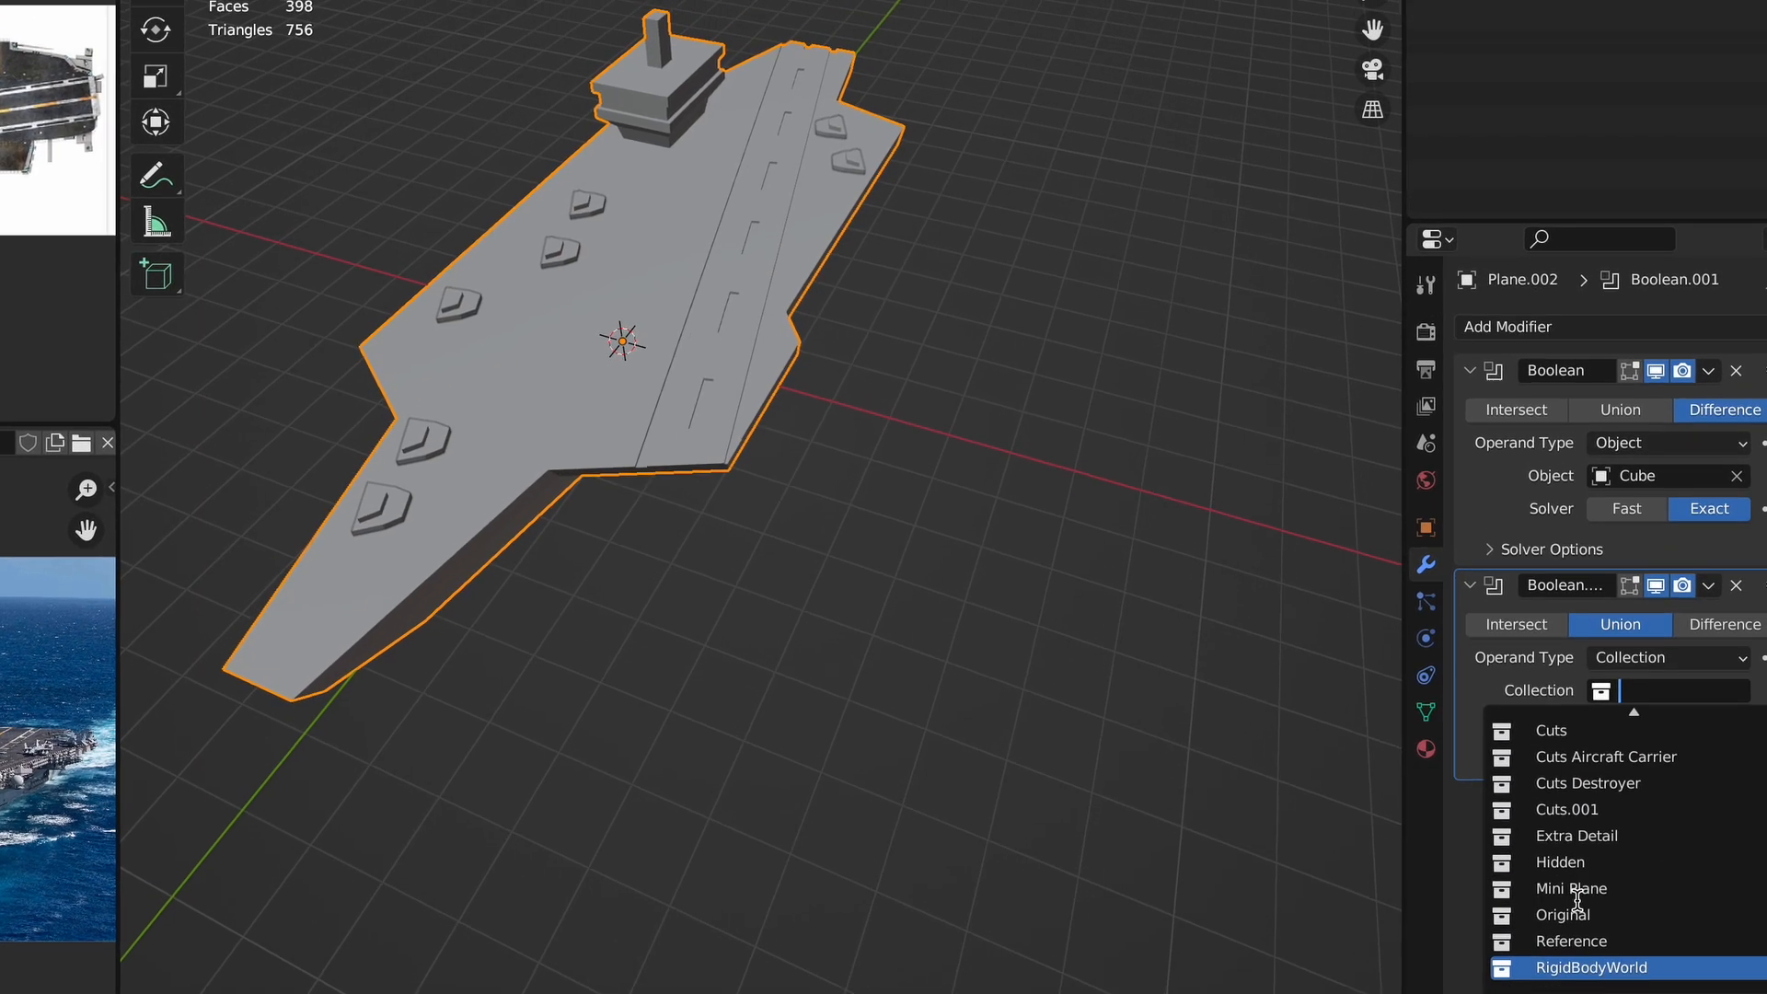
pyautogui.click(1576, 835)
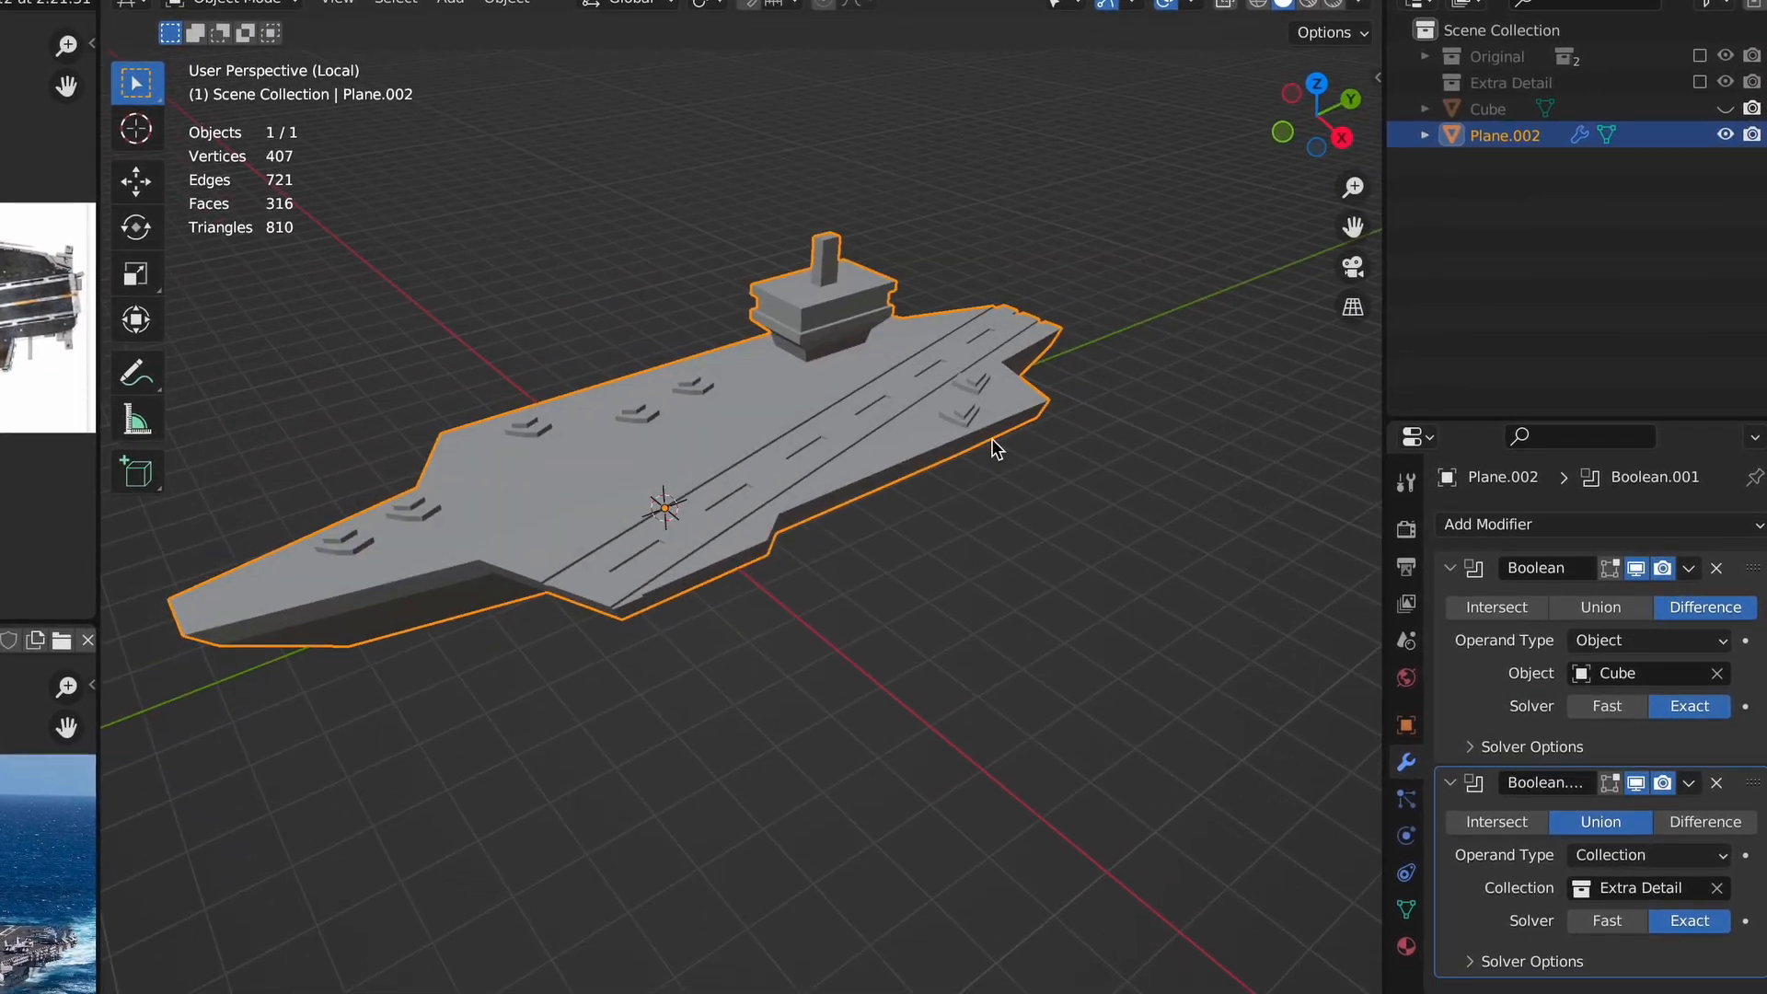
pyautogui.click(1576, 408)
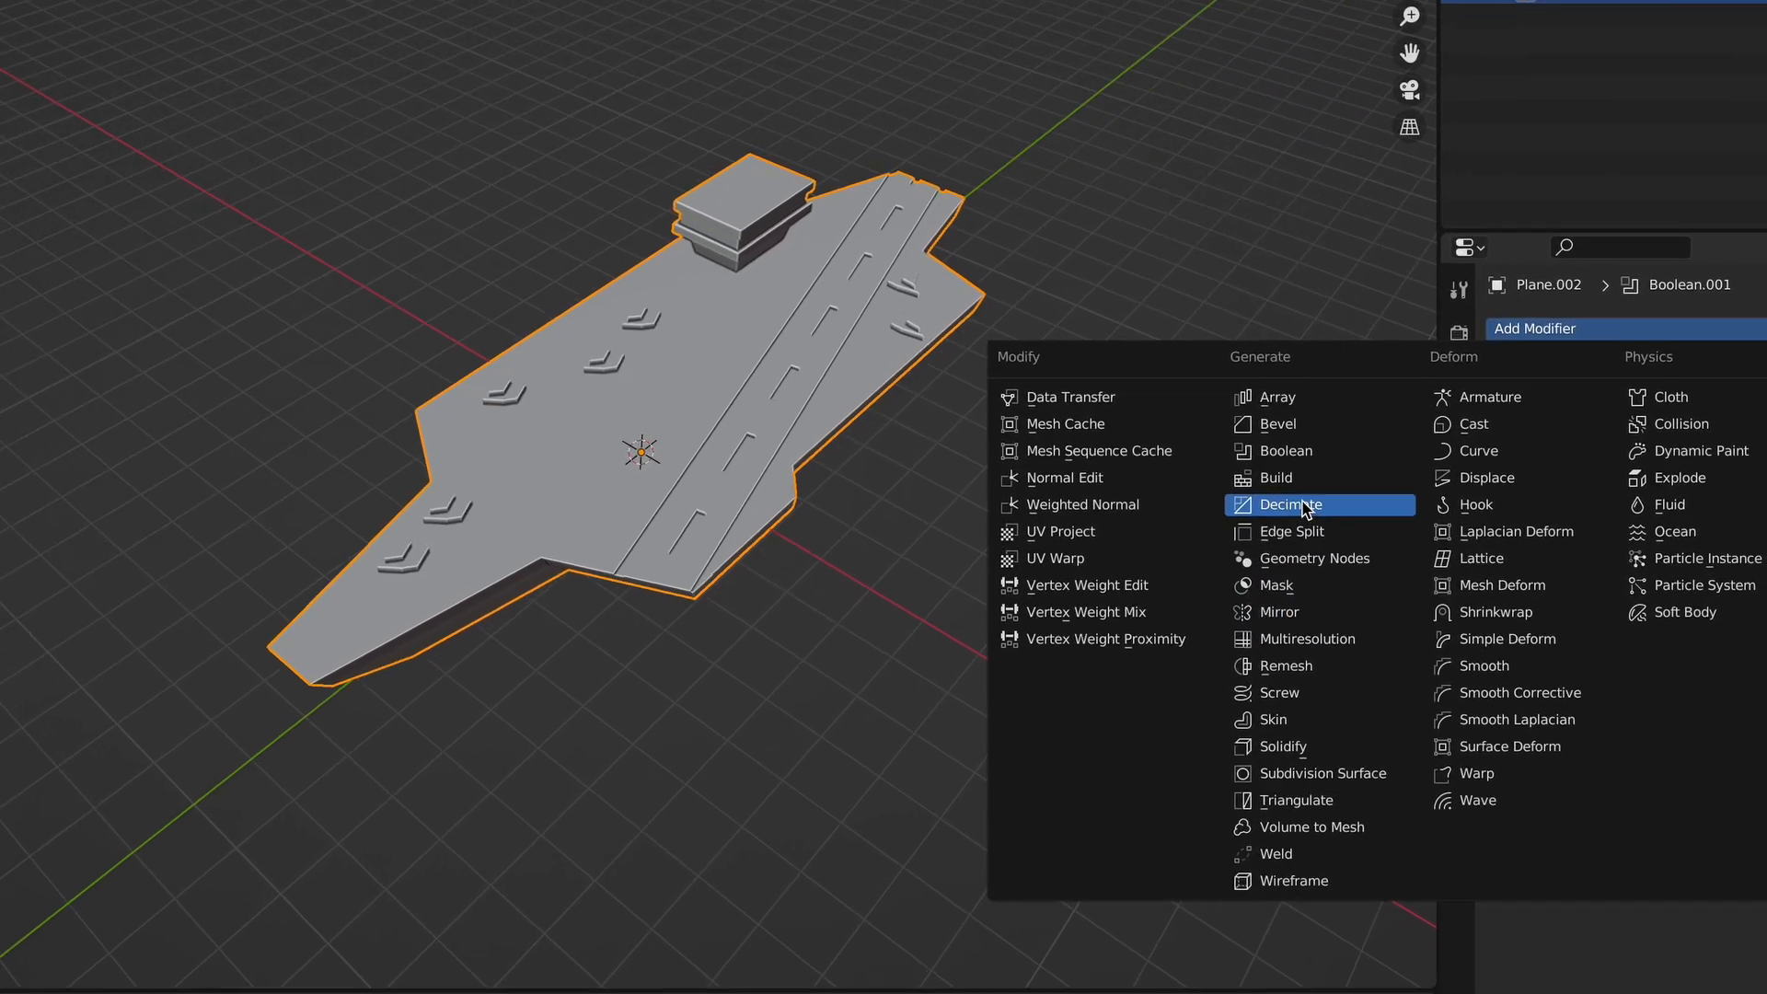
# Add a Decimate modifier to Plane.002 with ratio lowered to about 0.155.
pyautogui.click(1286, 504)
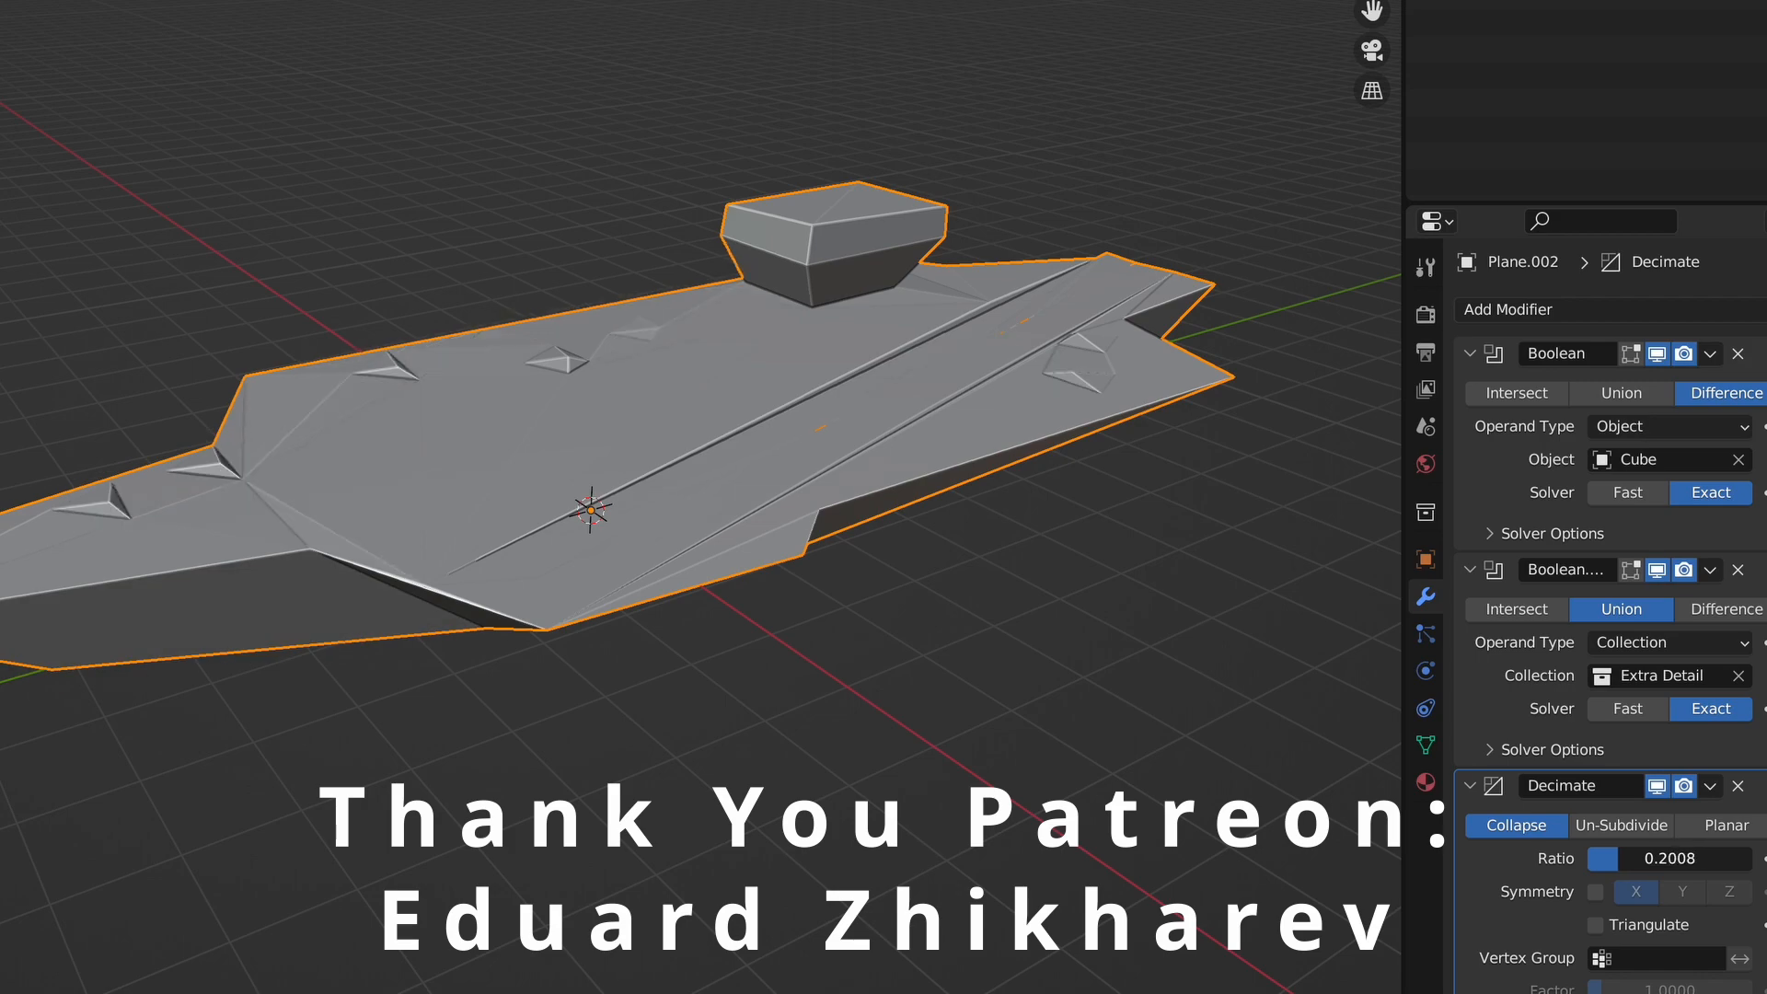
pyautogui.moveTo(1667, 858); pyautogui.dragTo(1634, 858)
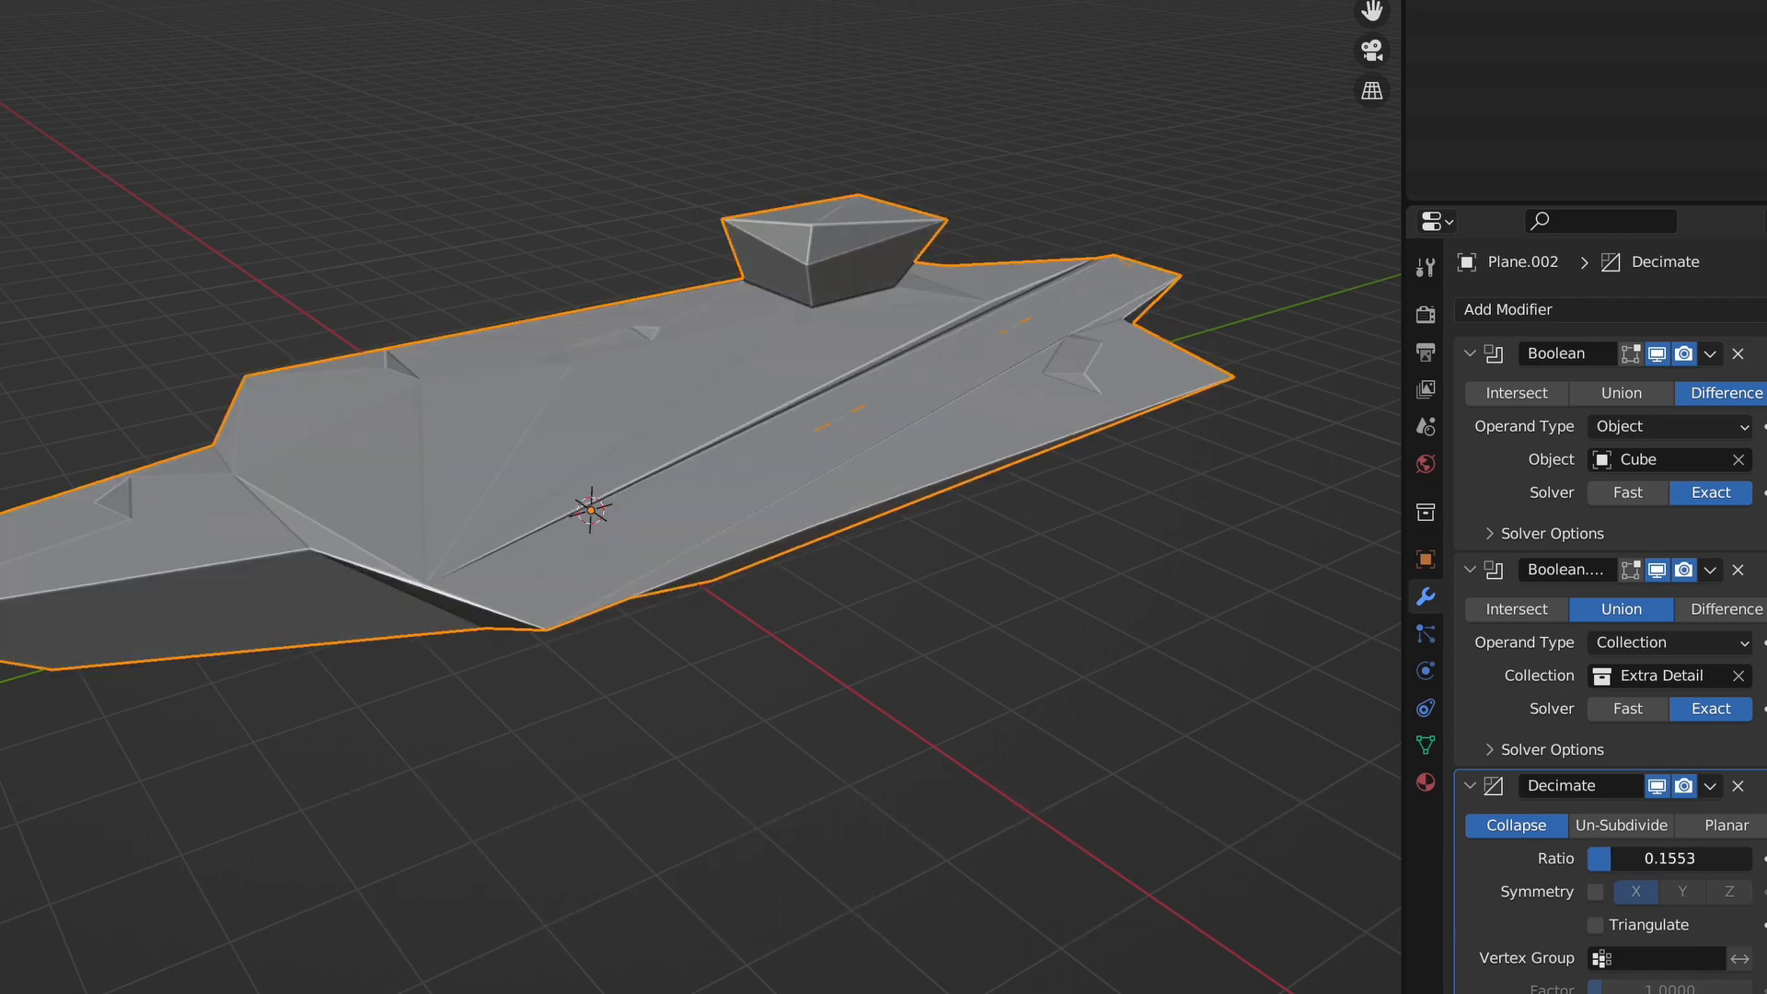